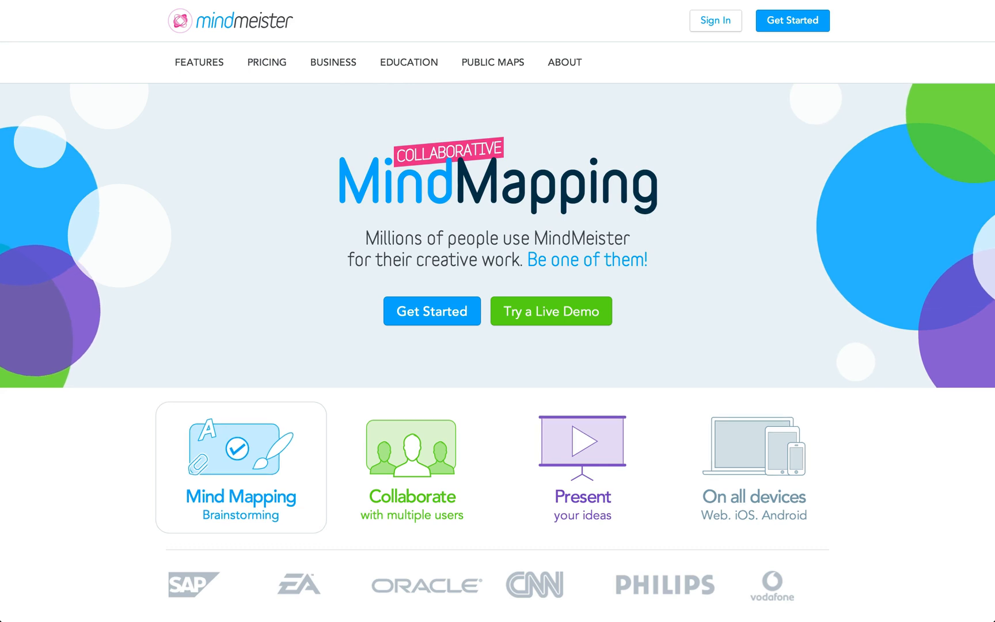
- Scroll down the MindMeister homepage toward the education map and its slideshow
scroll(down, 3)
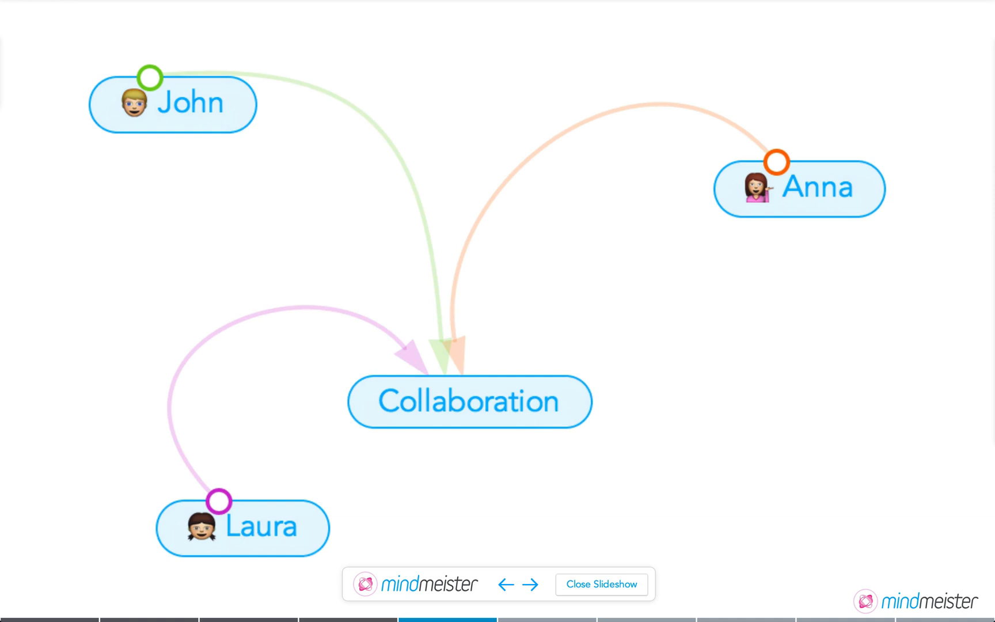
- Advance through the remaining task and access slides, then finish the slideshow back at the About the Author map
click(533, 584)
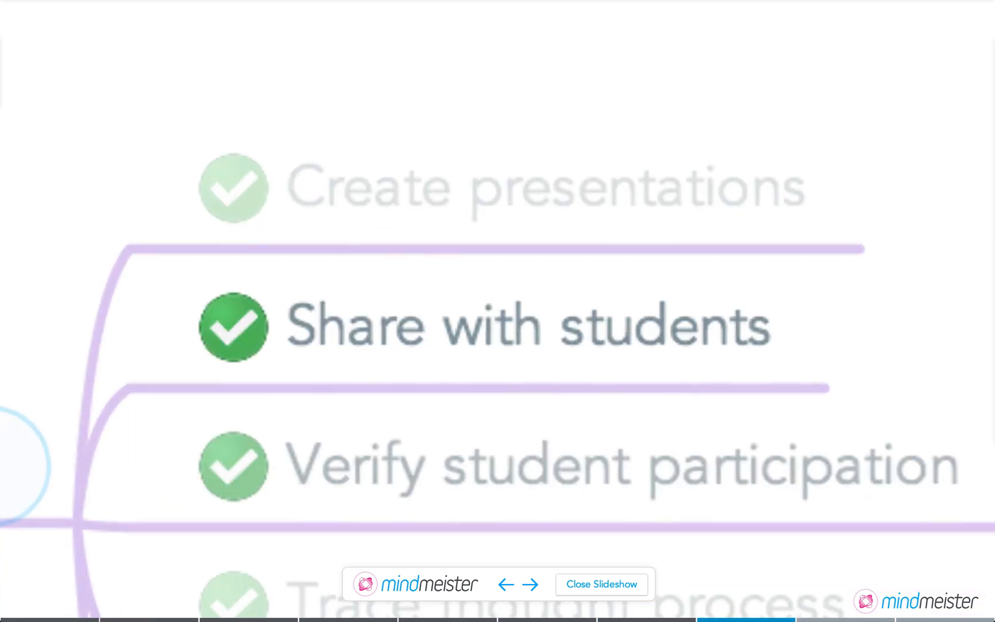
click(535, 584)
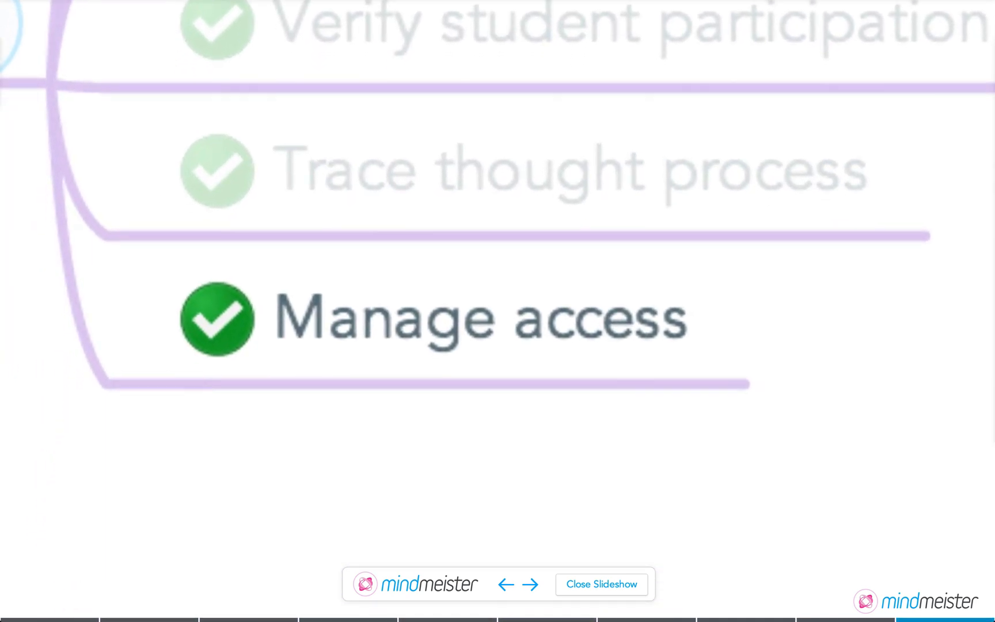
click(600, 584)
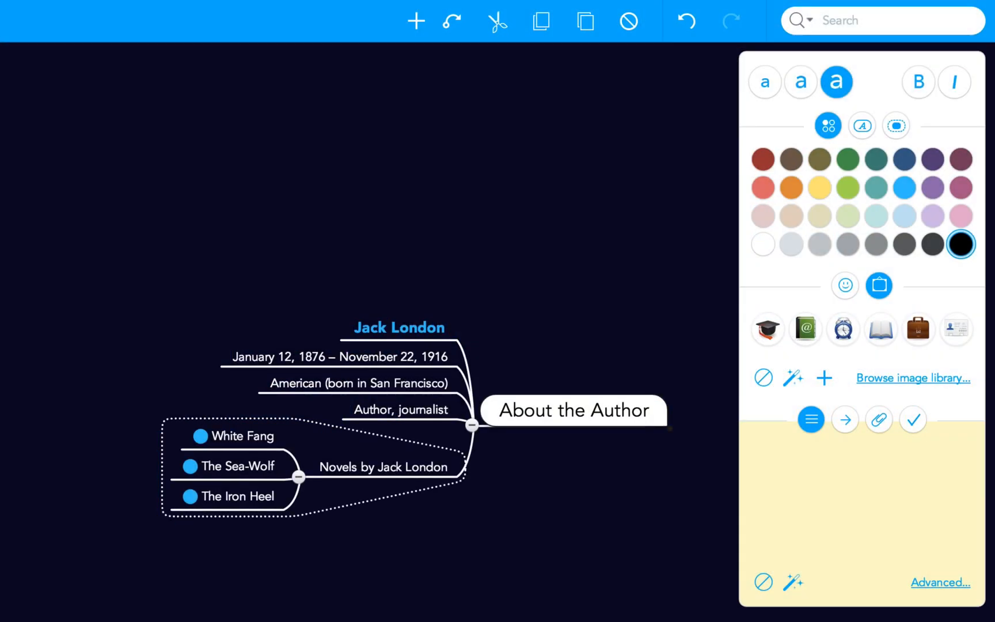
- Show the Book Report slides in the slide editor, then open the shared Nouns map edited by two students
click(844, 420)
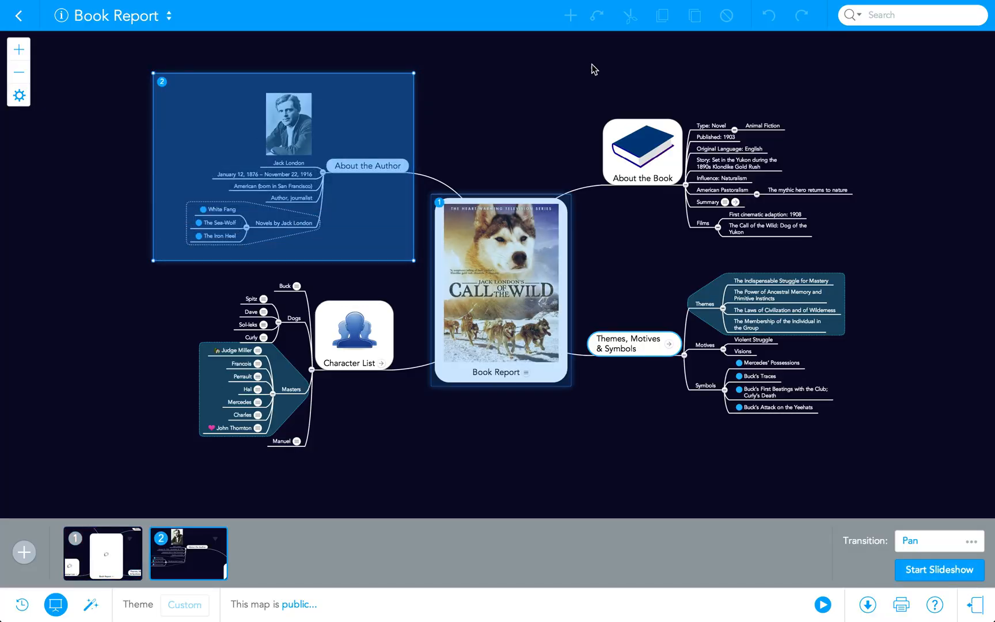
click(939, 570)
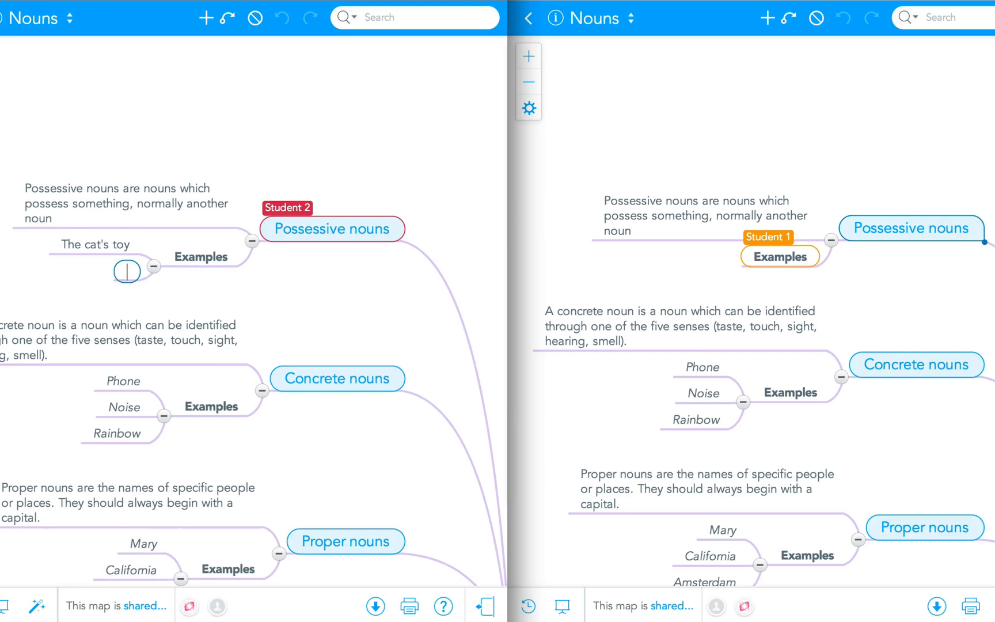
- Add 'Brandon' as a new example under Possessive nouns > Examples
text(Brandon)
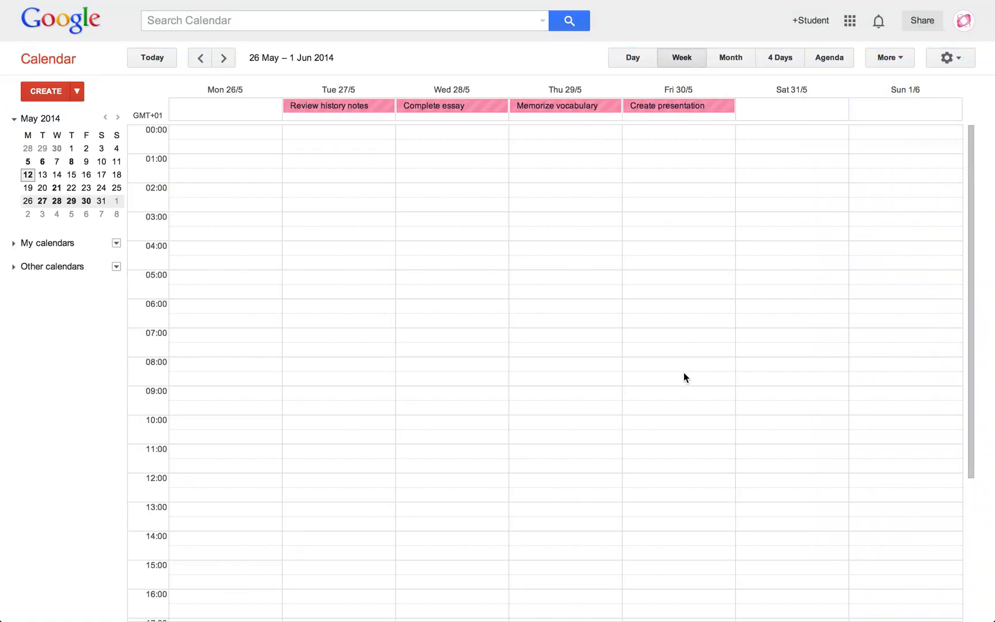
- Show the week's synced map tasks in Google Calendar before moving to the Theory of Evolution history
click(665, 105)
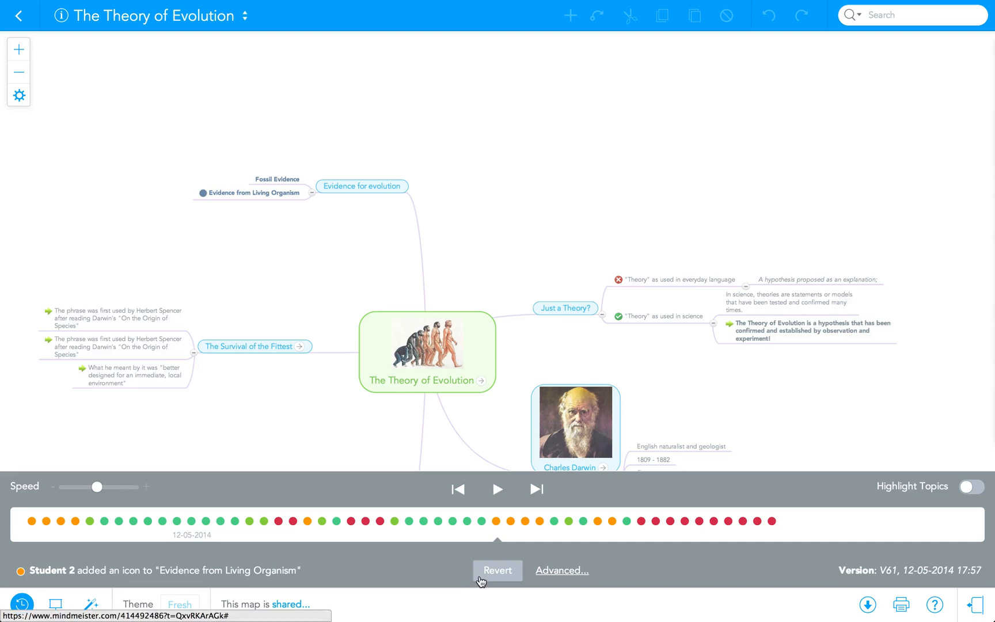
- Raise the History View speed and play back the Theory of Evolution map's edits
click(458, 489)
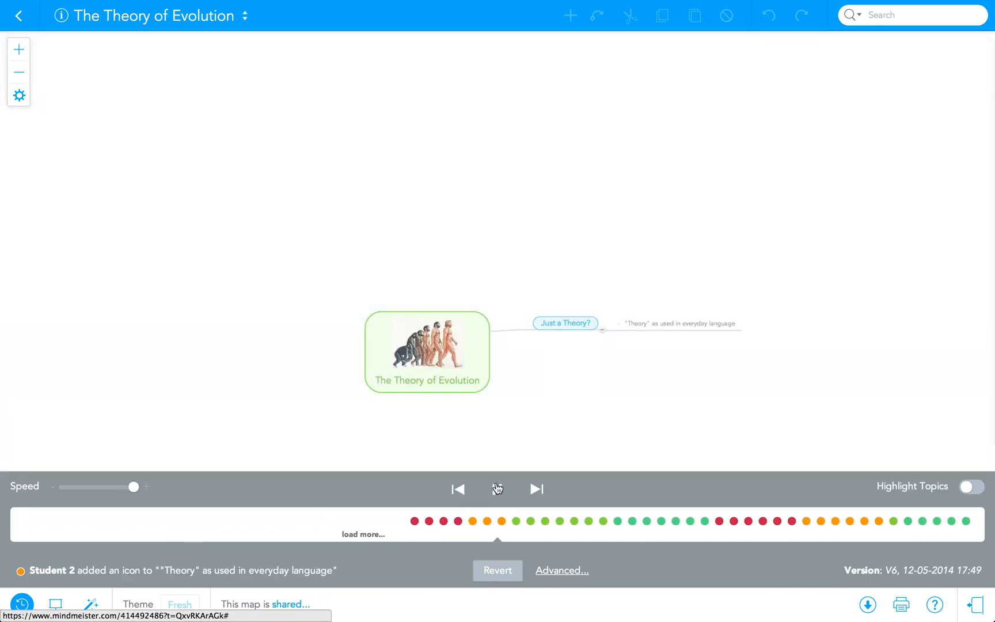
click(497, 488)
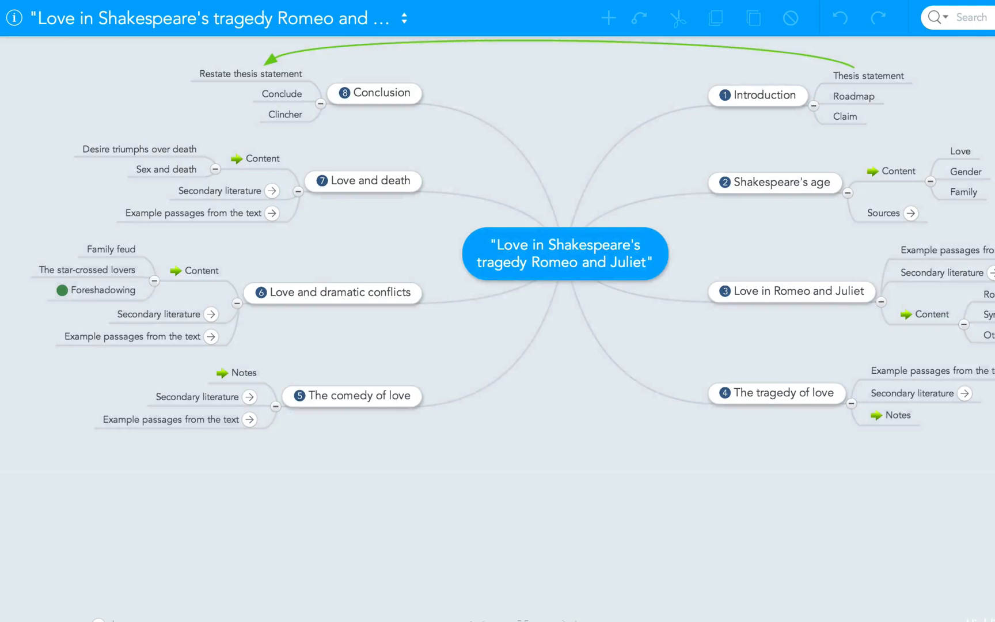
- Export the Romeo and Juliet essay map as a Microsoft Word file
click(564, 252)
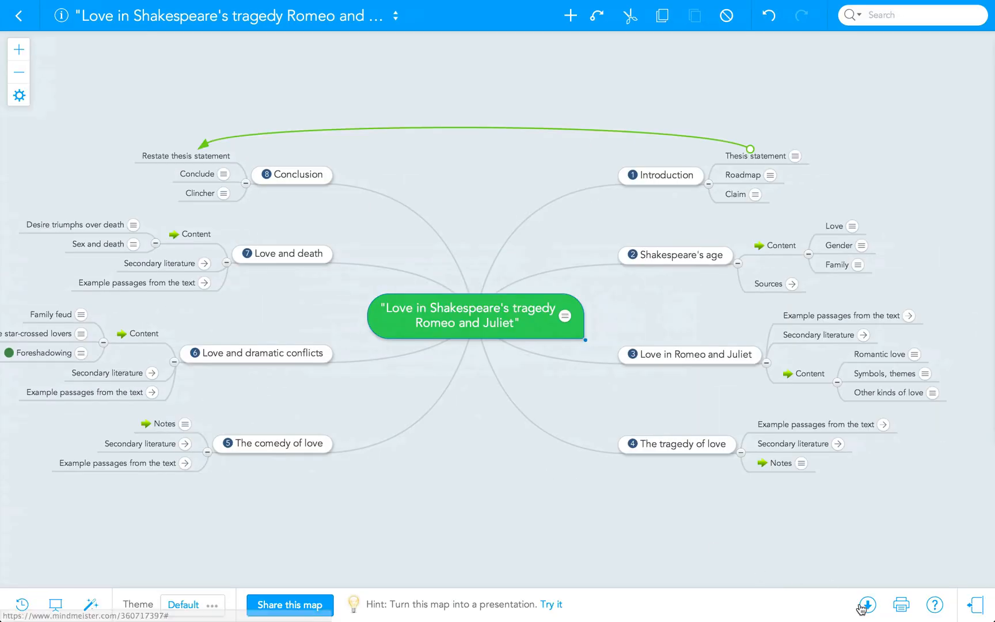
click(865, 605)
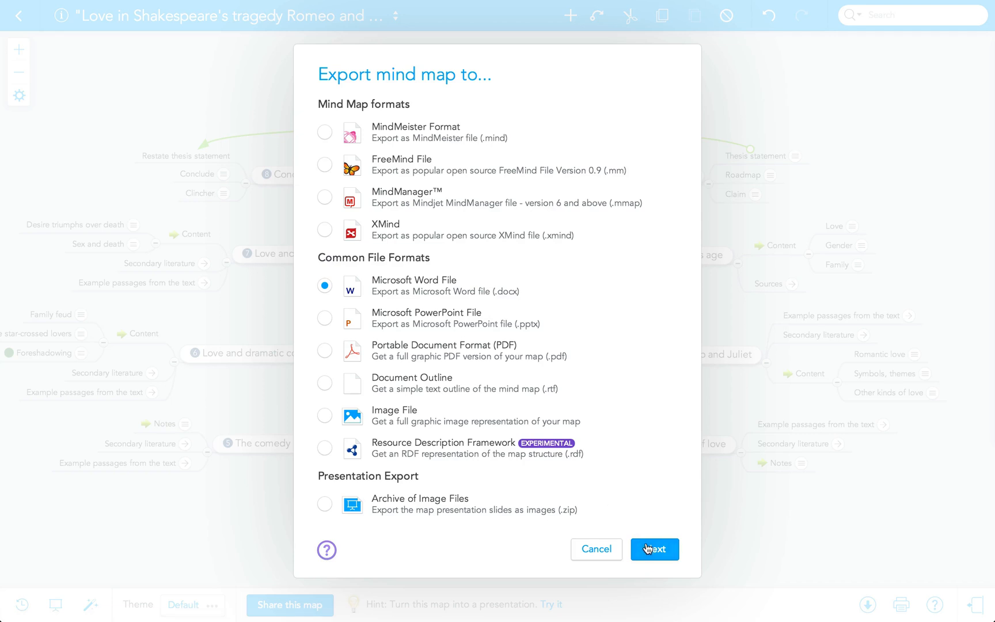
click(654, 549)
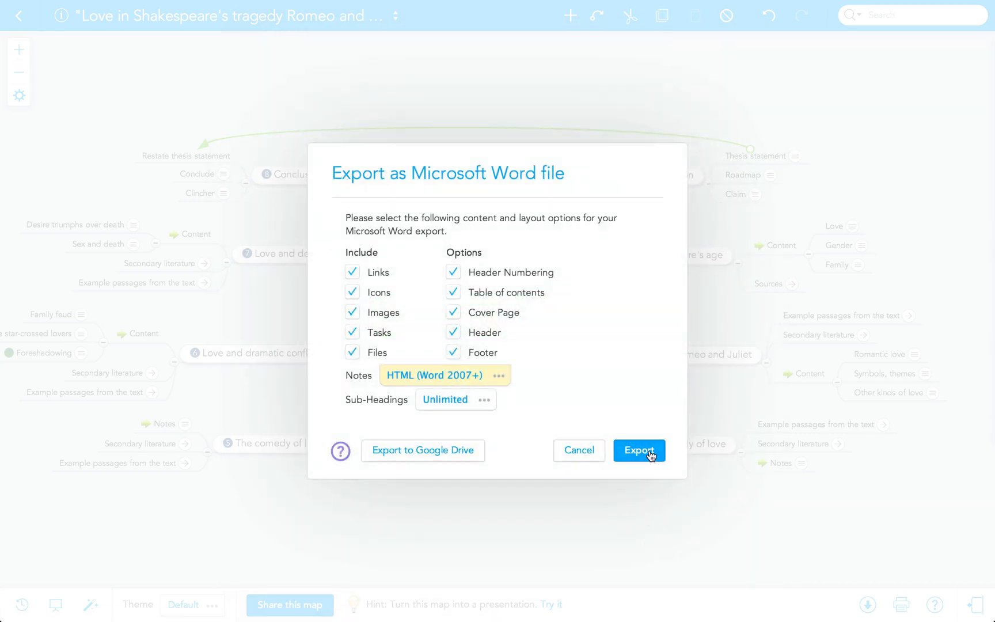
click(638, 450)
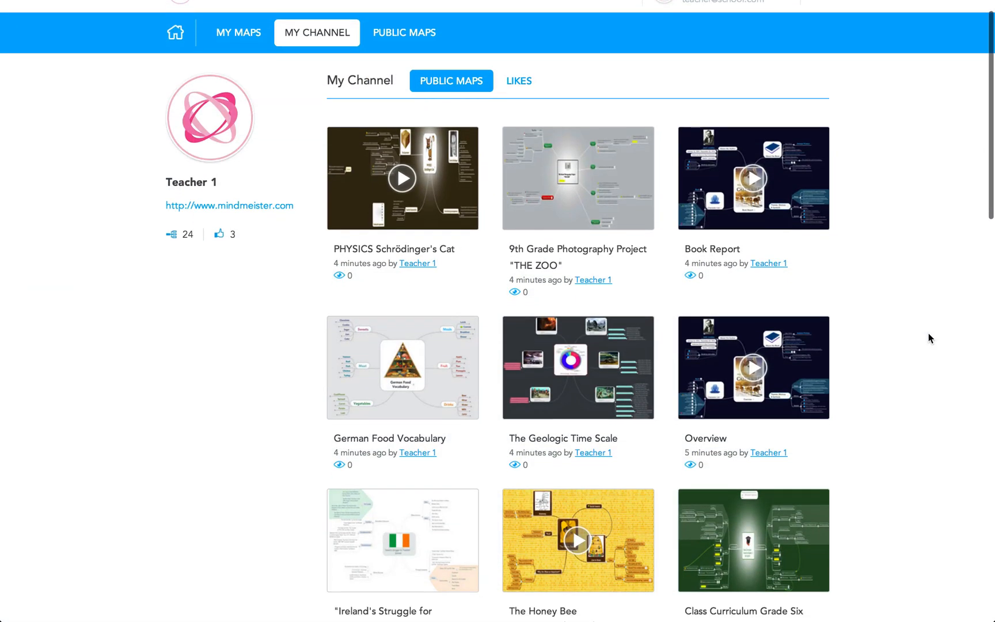
scroll(down, 3)
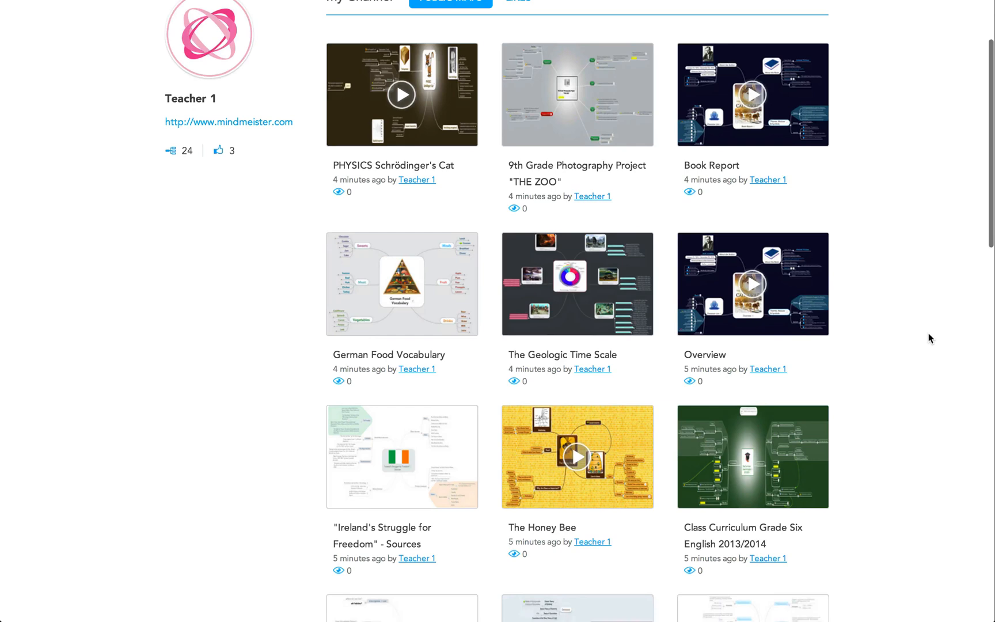
scroll(down, 3)
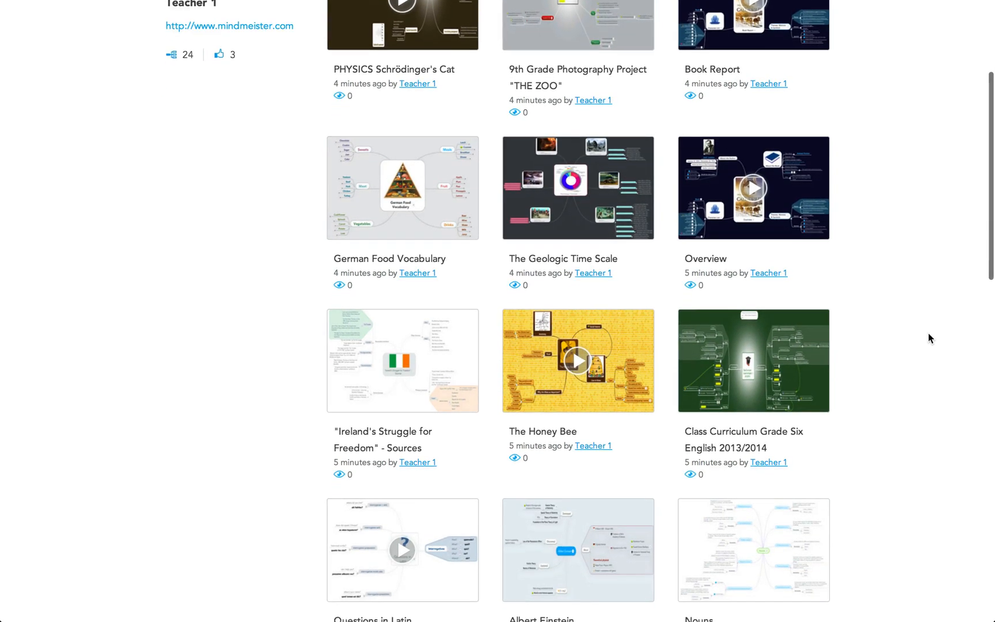
scroll(down, 3)
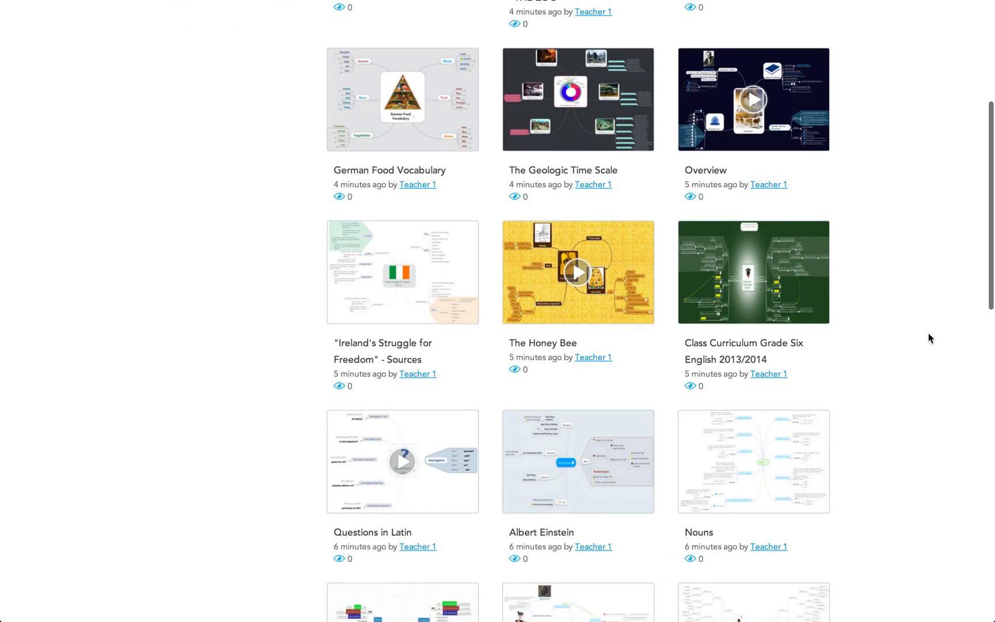
scroll(down, 3)
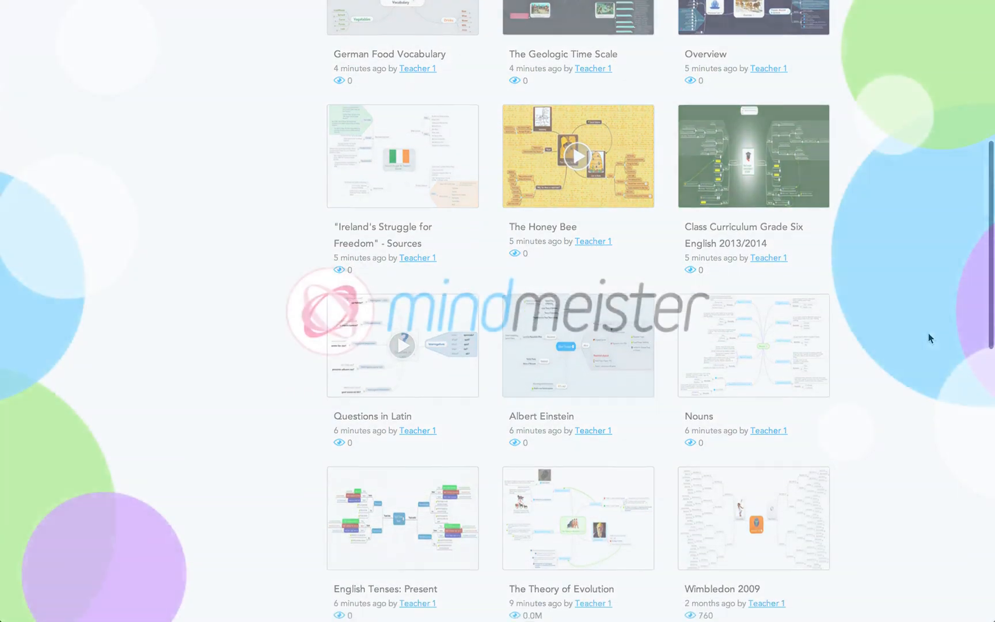